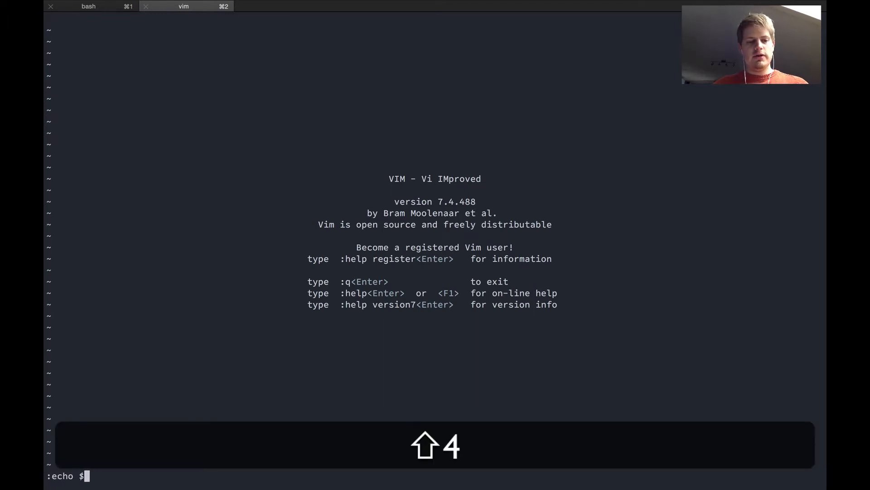
# Echo $MYVIMRC to reveal the expected personal vimrc location
pyautogui.write('MYVIMR')
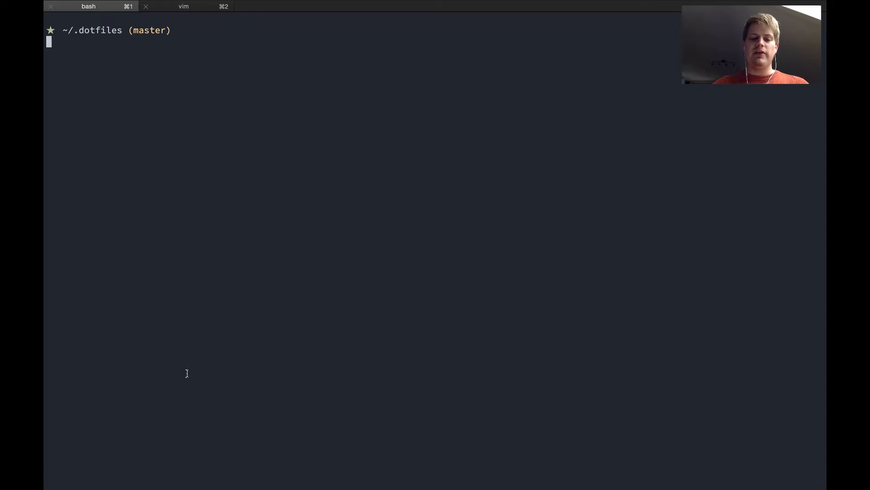
# Launch vim .vimrc from the ~/.dotfiles shell to view the existing config
pyautogui.write('vim')
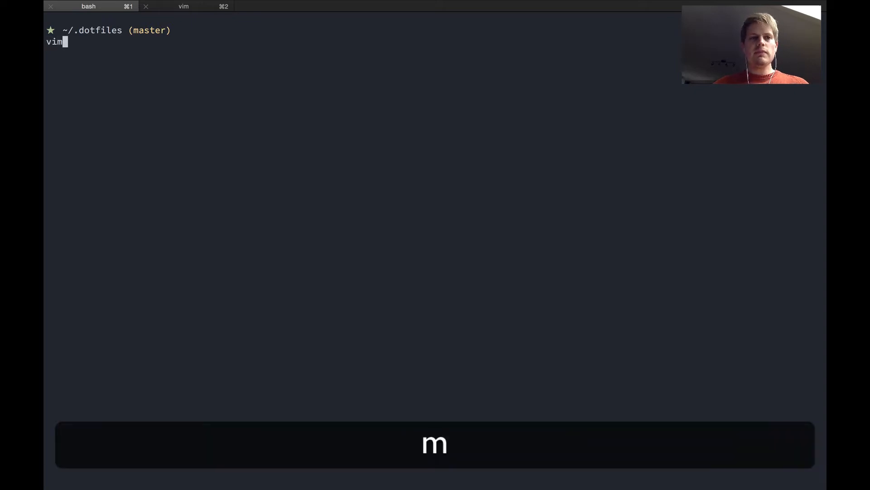
pyautogui.write('.vimrc')
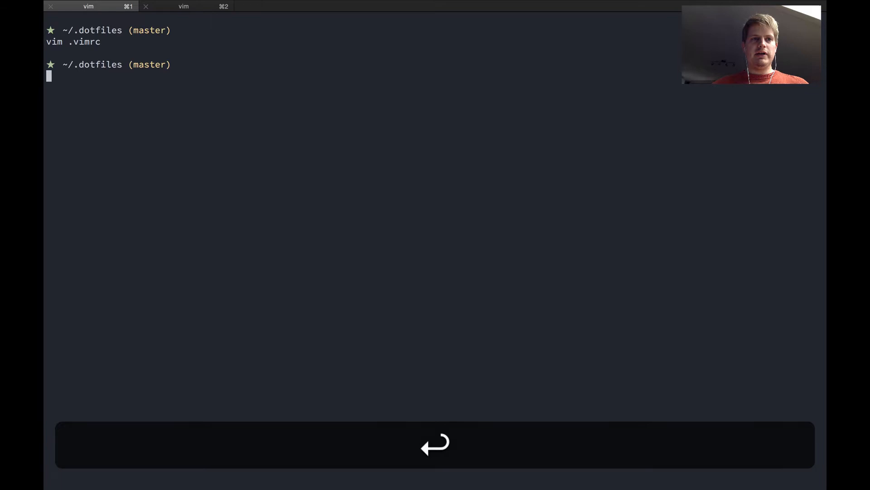
pyautogui.write('vim')
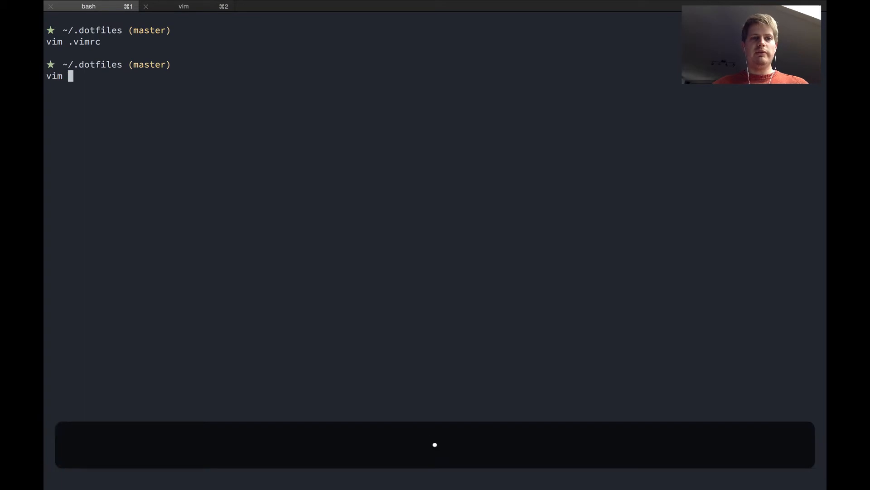
pyautogui.write('.vimrc')
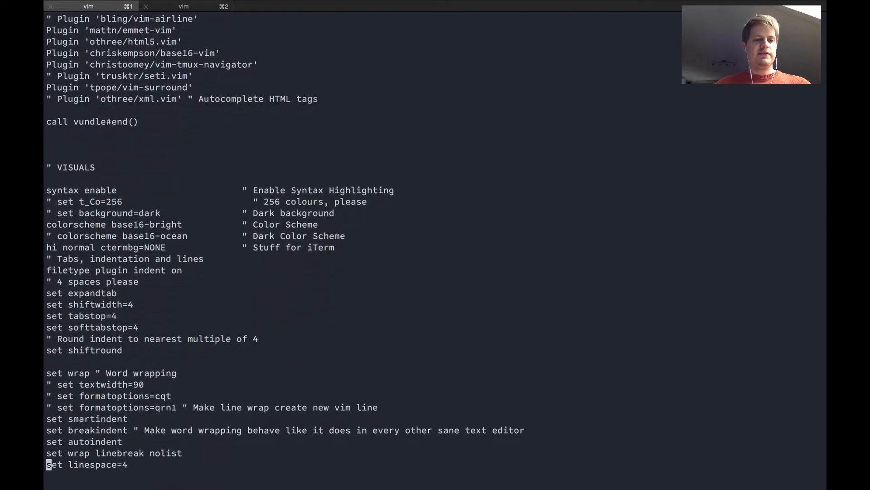
pyautogui.scroll(-3)
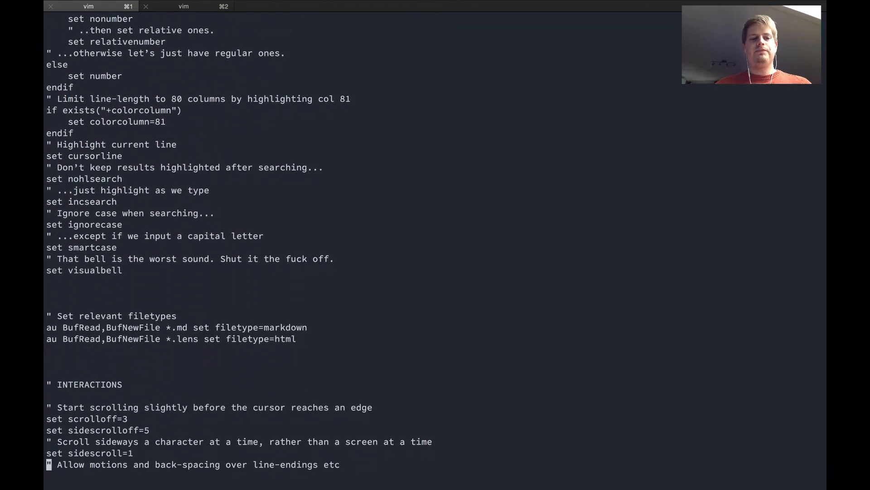
pyautogui.scroll(-3)
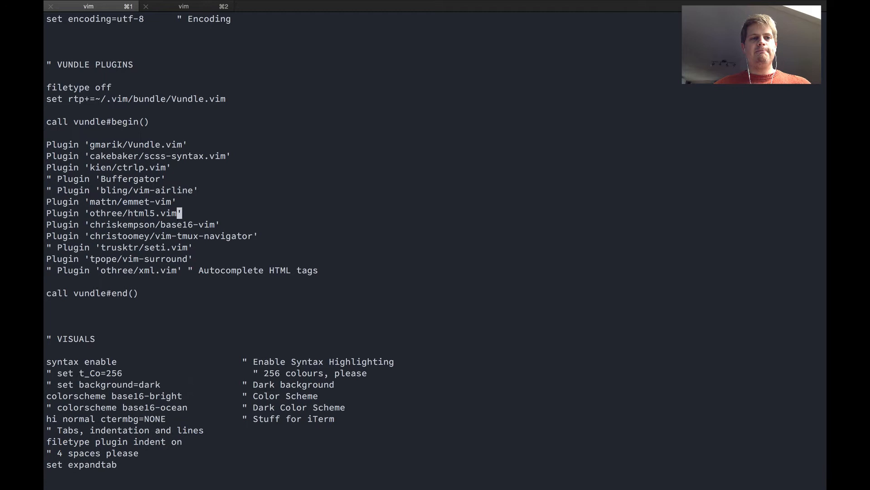
pyautogui.press('k')
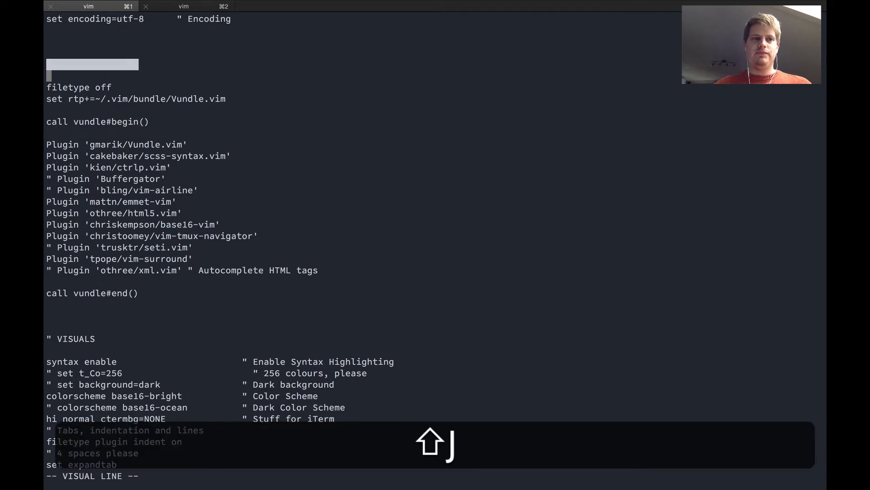
pyautogui.press('Shift+j')
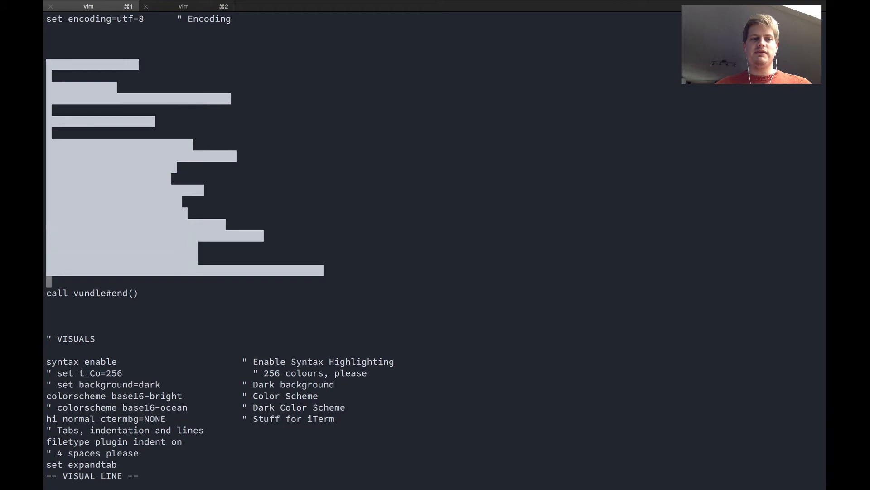
pyautogui.press('Escape')
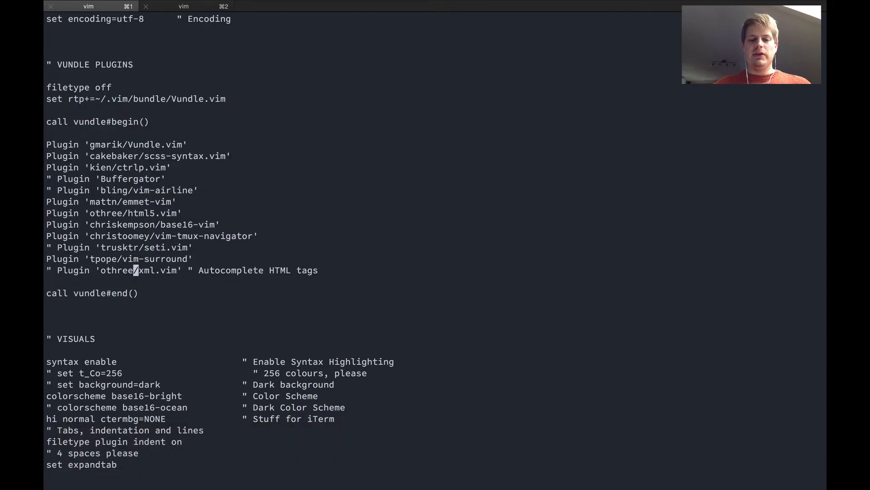
pyautogui.press('k')
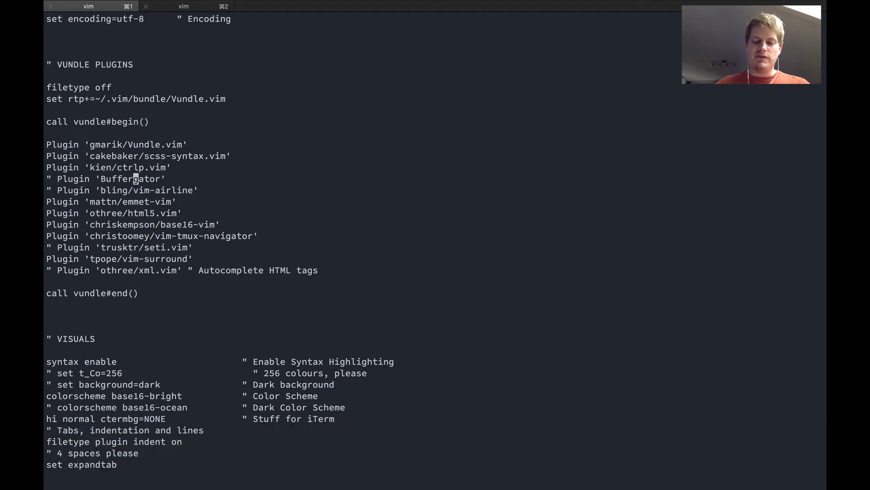
pyautogui.press('k')
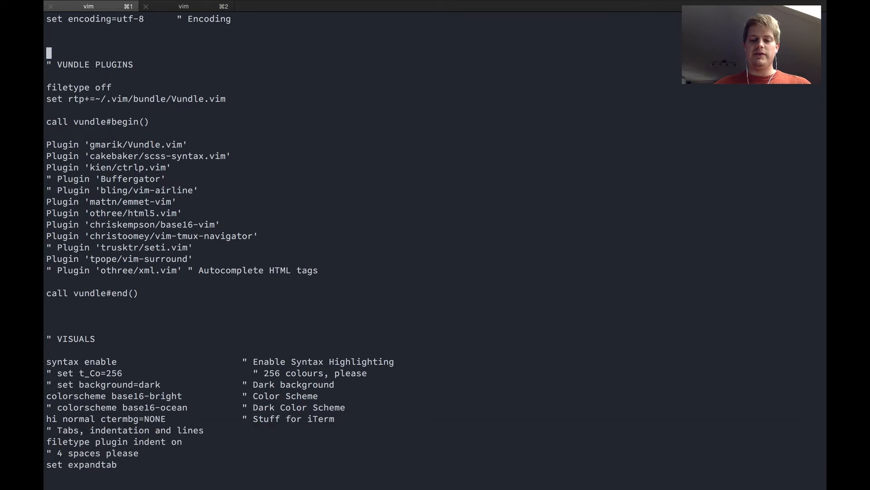
pyautogui.press('k')
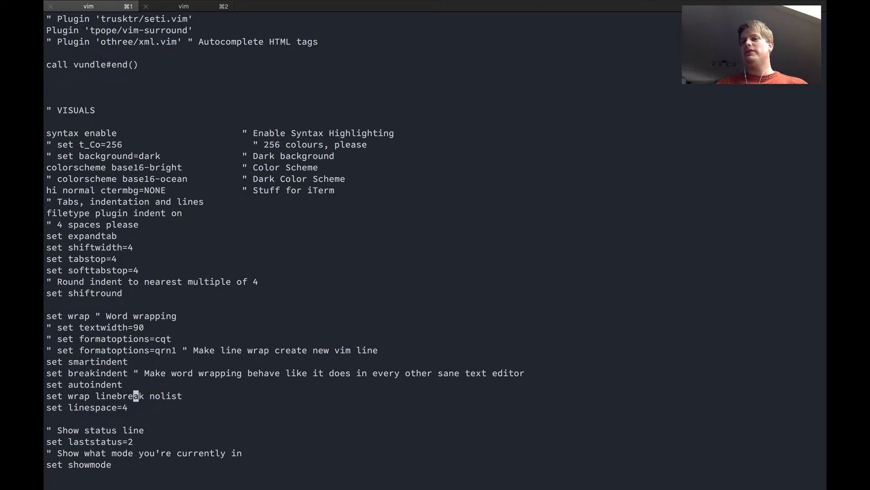
# Move up through softtabstop to the VISUALS heading, then quit Vim to the shell
pyautogui.press('k')
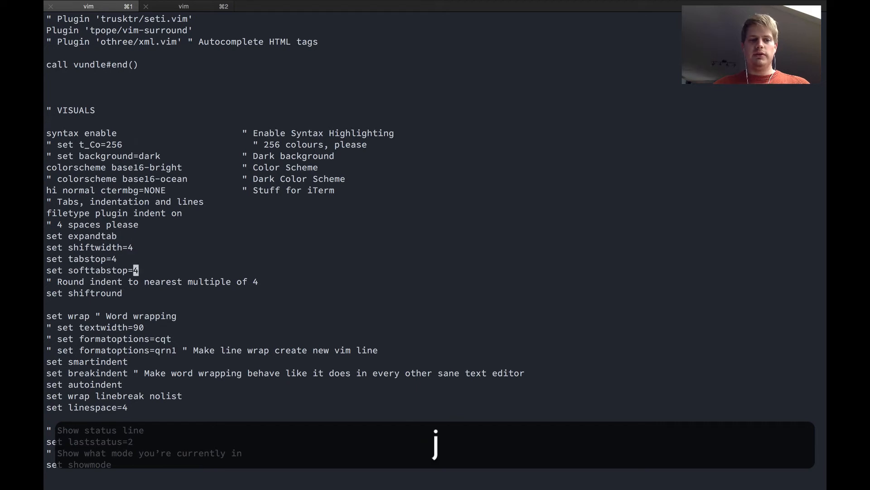
pyautogui.press('k')
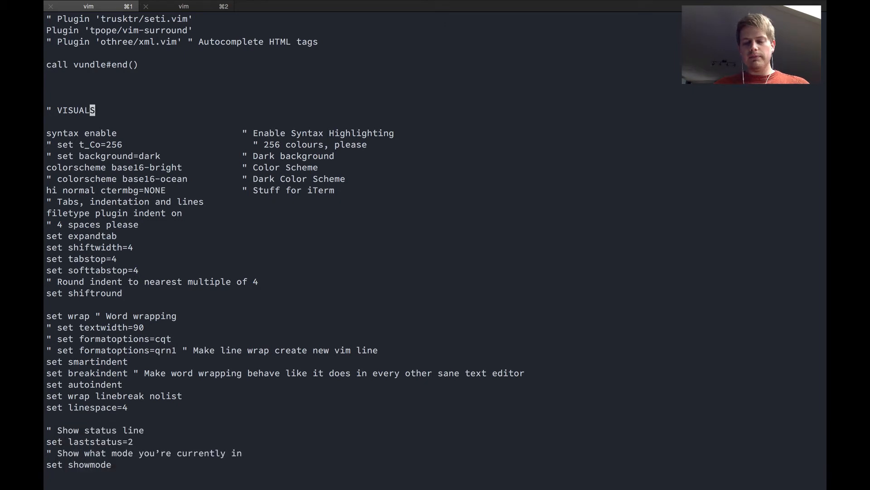
pyautogui.press('k')
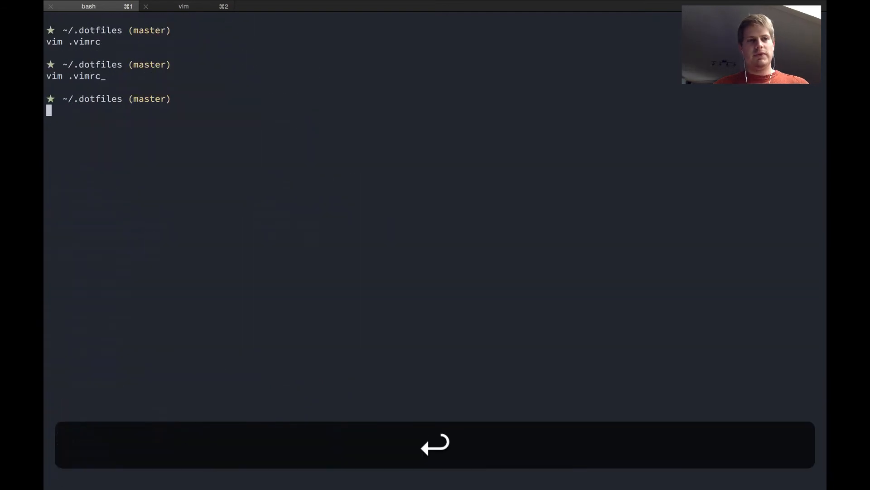
# Start Vim on a fresh, empty .vimrc buffer ready for insert
pyautogui.press('enter')
pyautogui.write('vim')
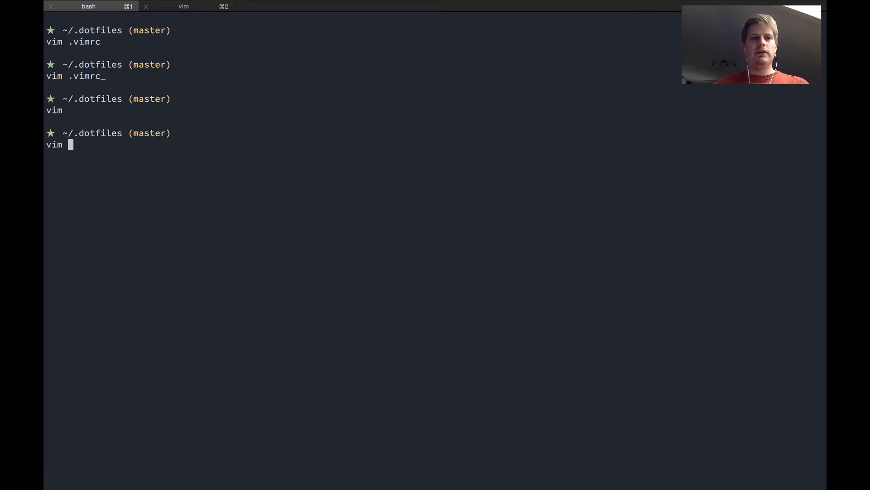
pyautogui.write('.')
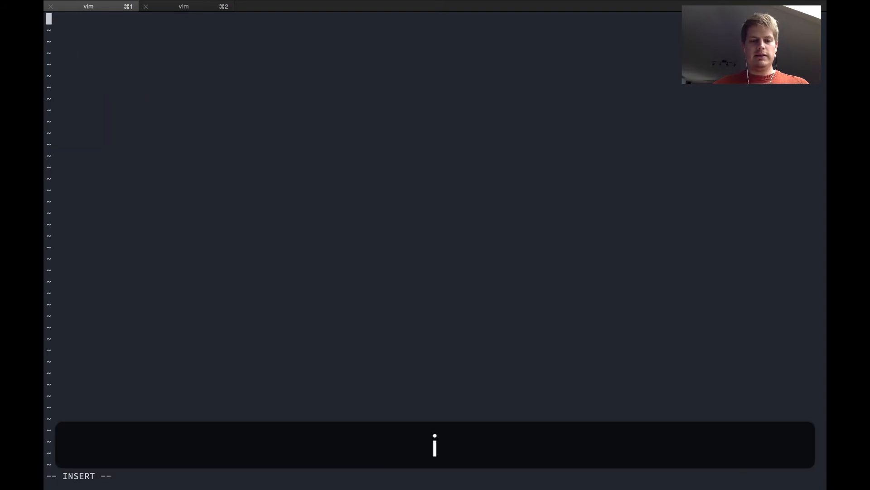
# Enter the single line 'syntax enable' into the new .vimrc
pyautogui.write('syntax enabl')
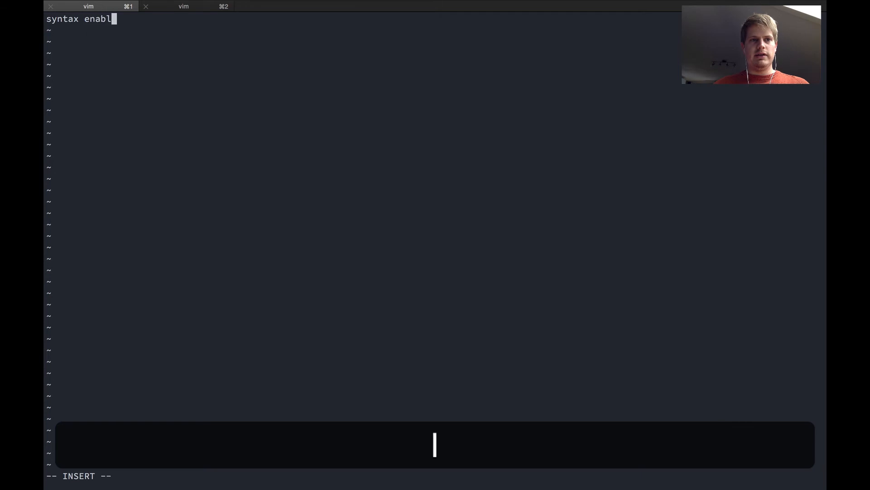
pyautogui.write('e')
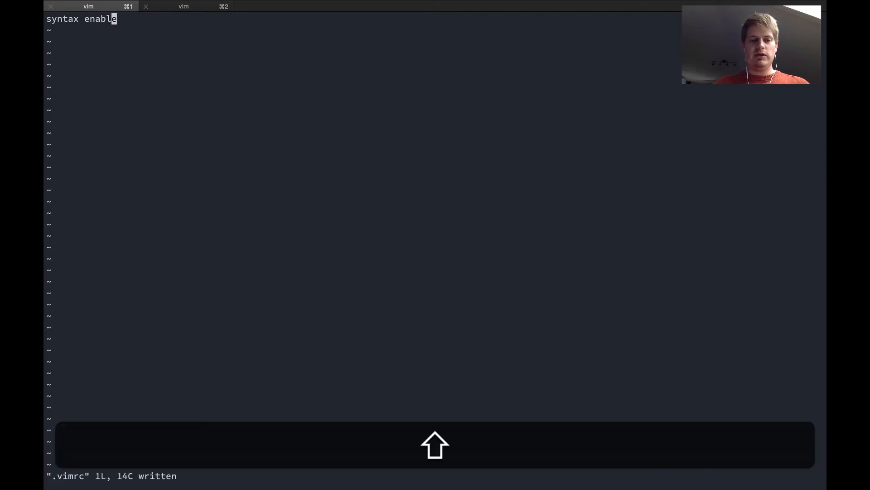
# Reload the config with :so $MYVIMRC, then add and clear 'asd' test text on line two
pyautogui.write(':so')
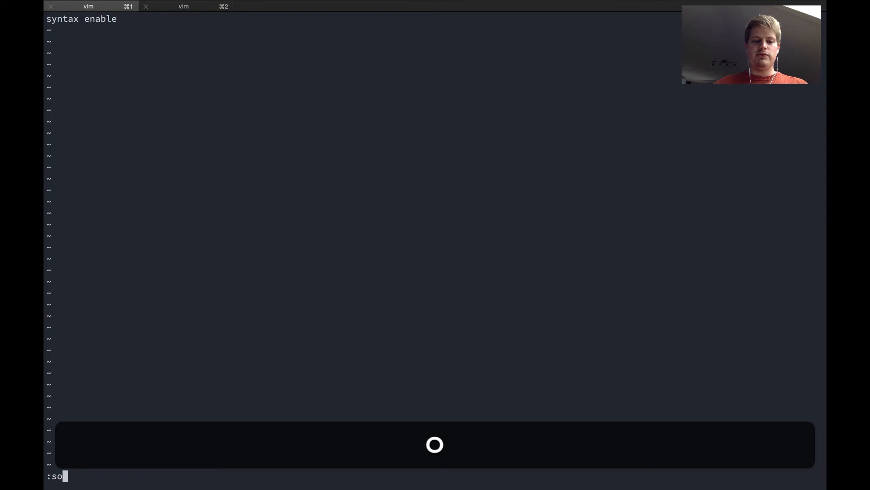
pyautogui.write('$MYVIM')
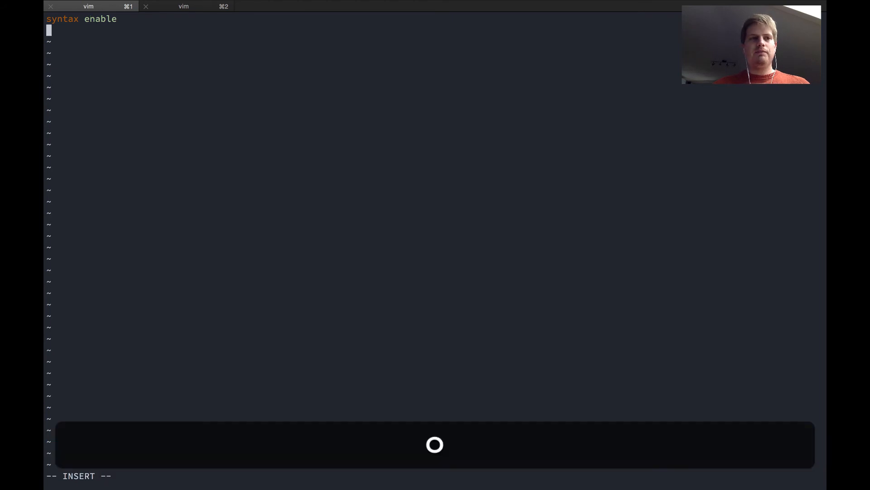
pyautogui.write('asd')
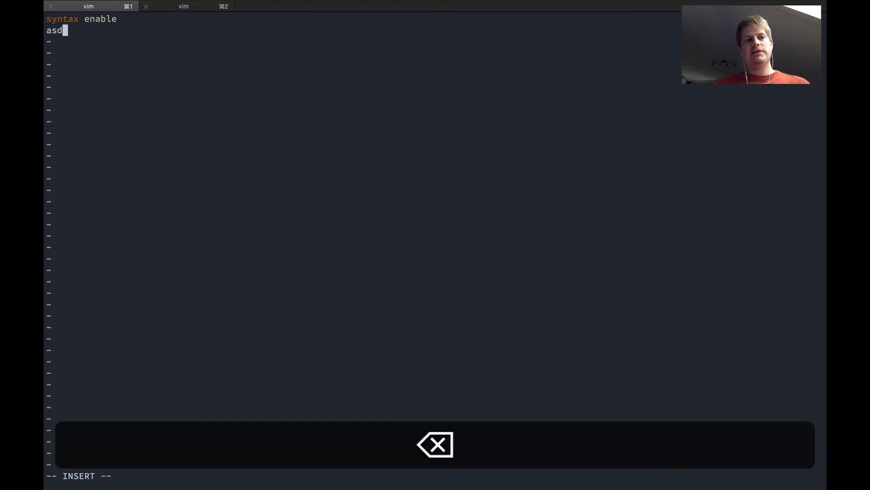
pyautogui.press('shift+s')
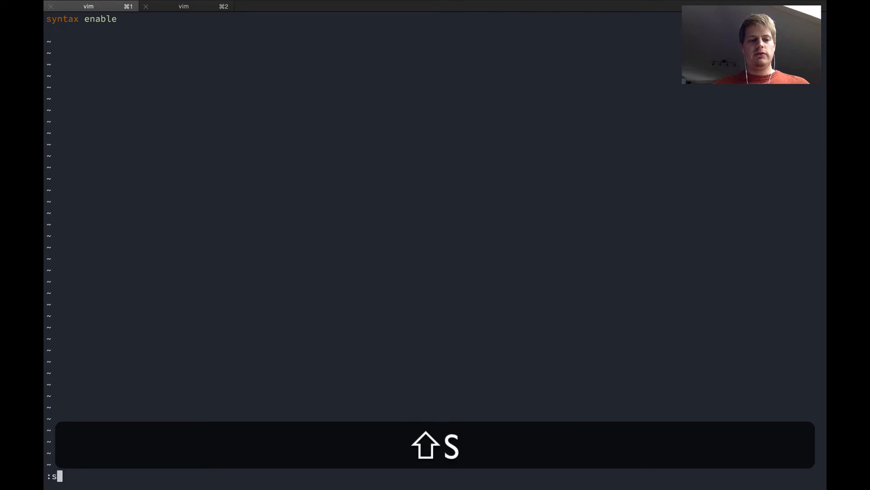